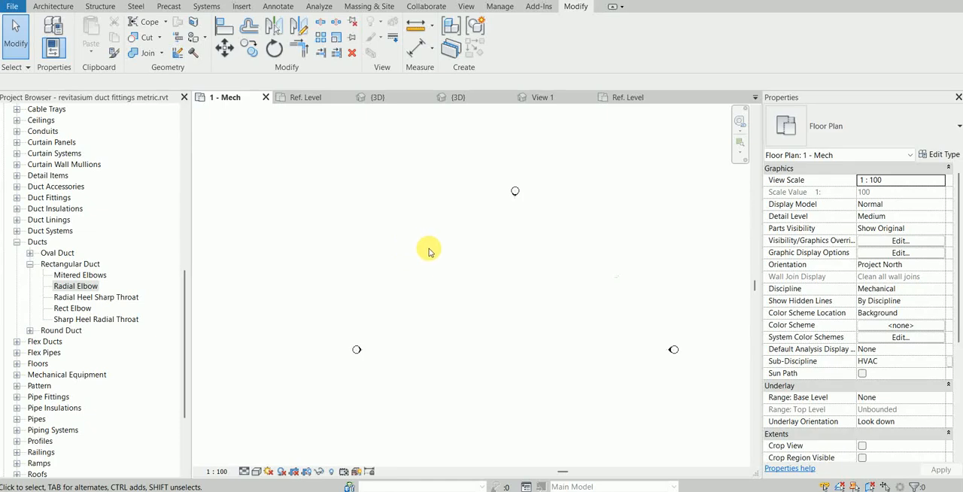
mouse_move(449, 254)
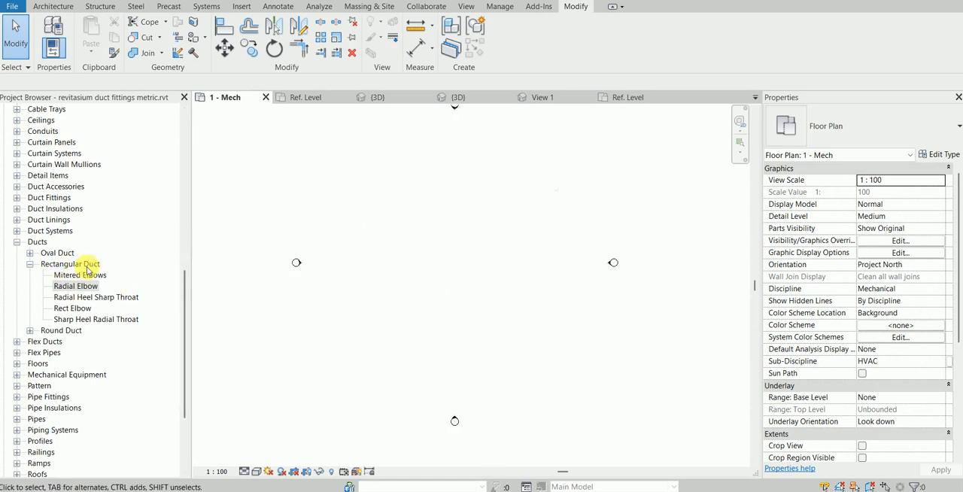
- Review the Mitered, Radial Heel Sharp Throat, Rect Elbow and Sharp Heel Radial Throat fitting types
click(78, 274)
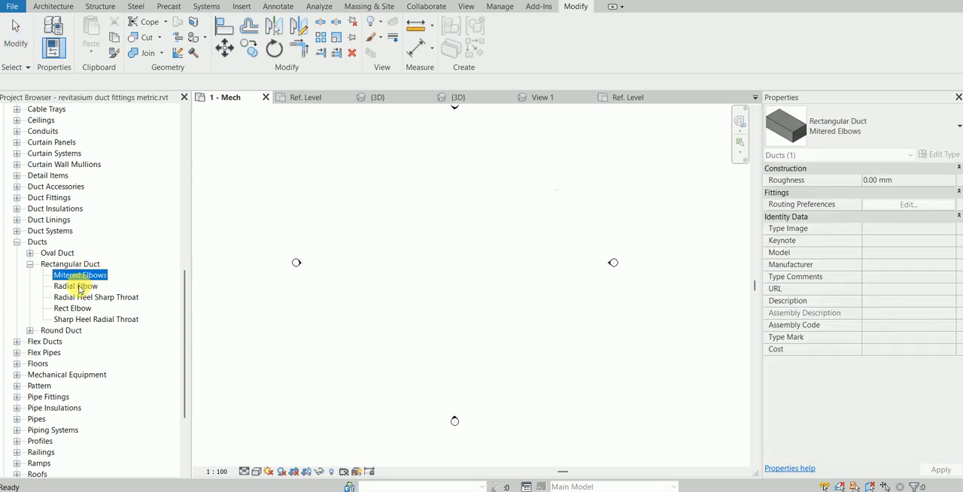
click(97, 297)
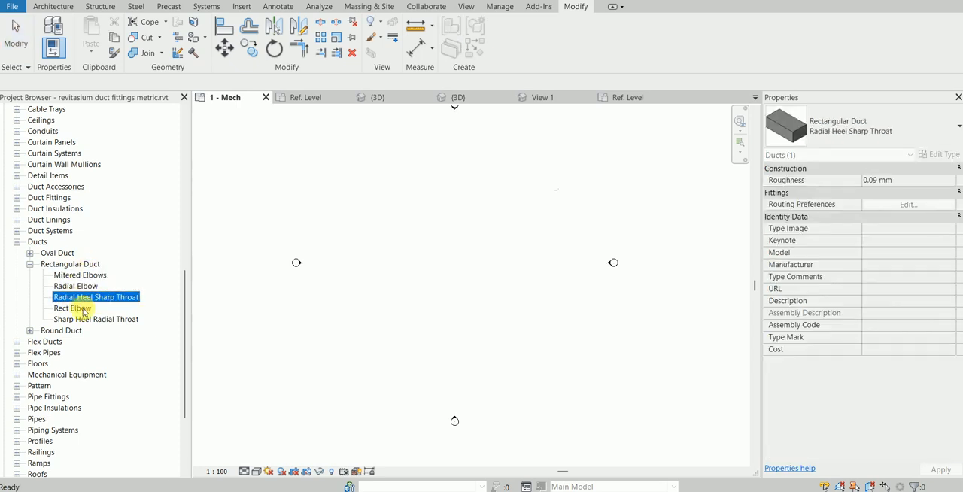
click(72, 308)
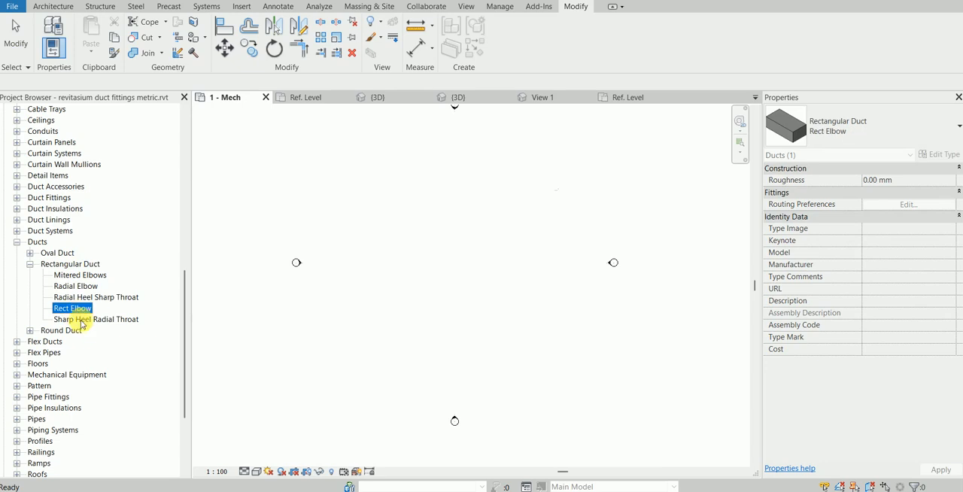
click(97, 320)
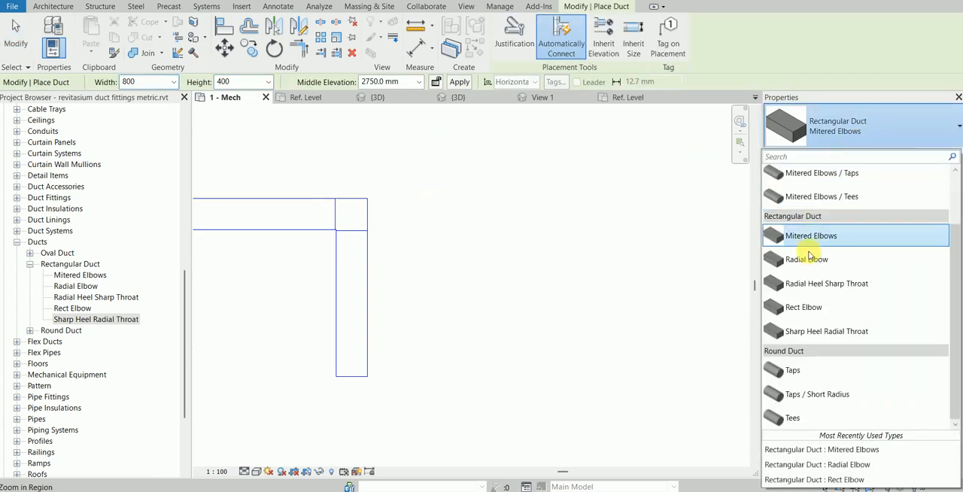
- Draw a duct run using the Radial Elbow type with a curved corner
click(807, 259)
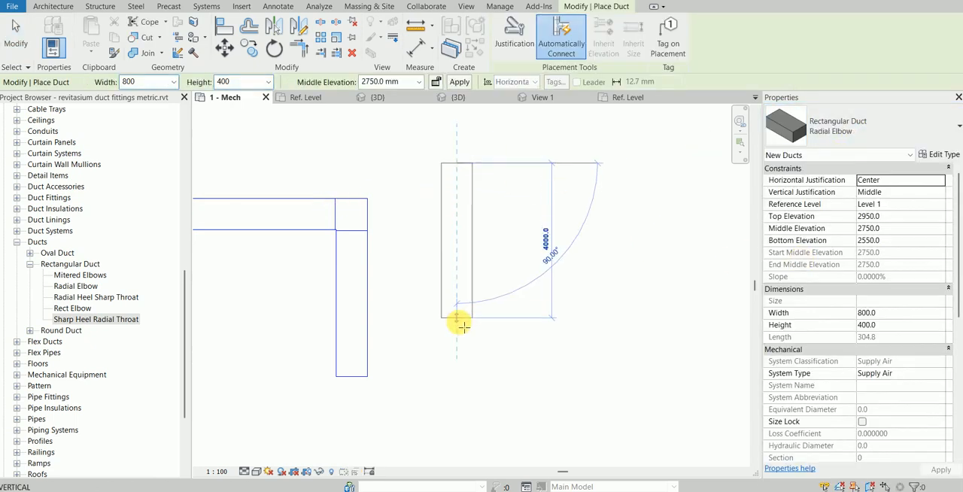
click(461, 325)
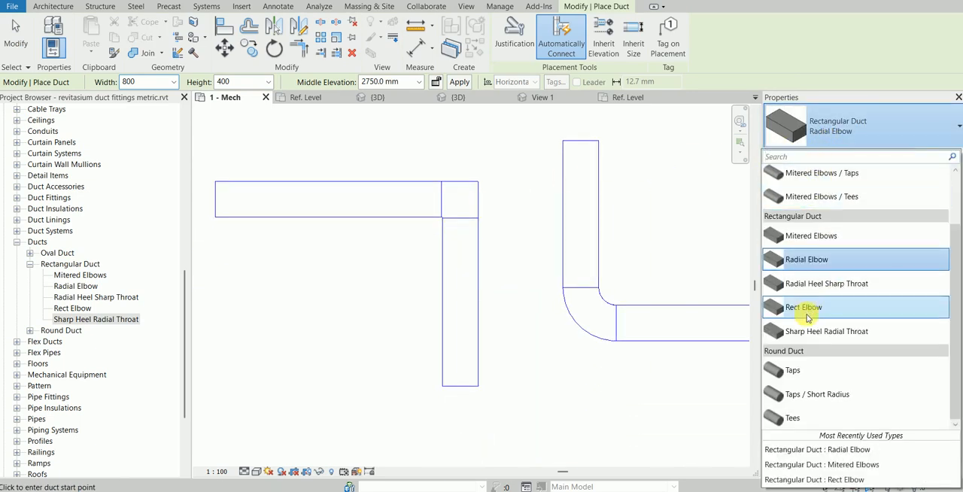
mouse_move(810, 283)
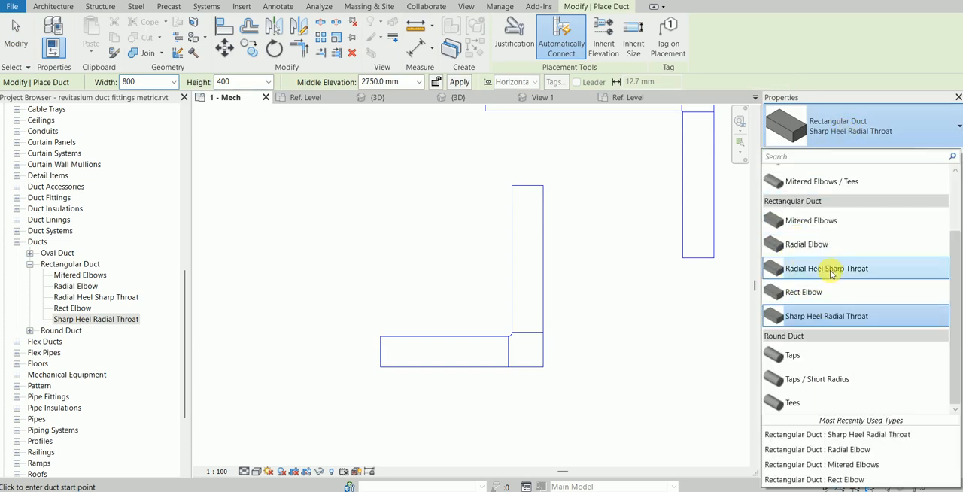
- Draw a horizontal duct run cornered by a Radial Heel Sharp Throat elbow
click(827, 268)
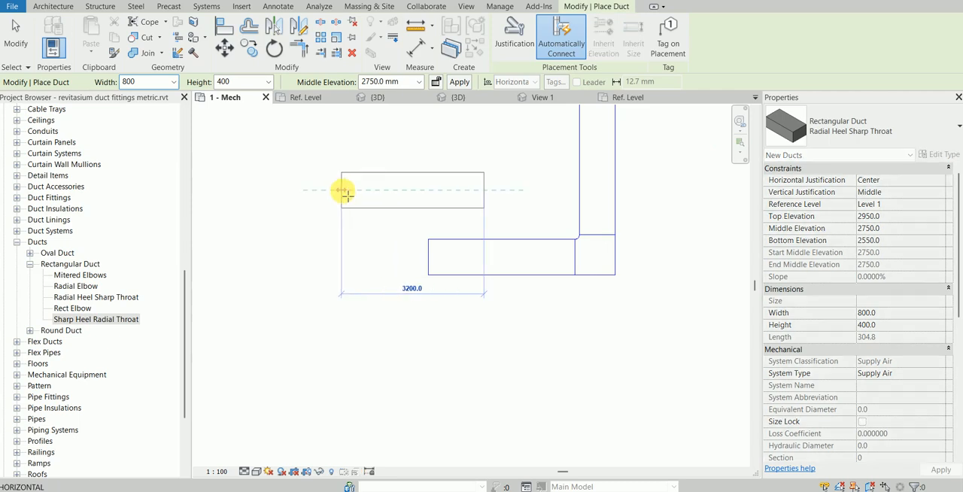
click(344, 194)
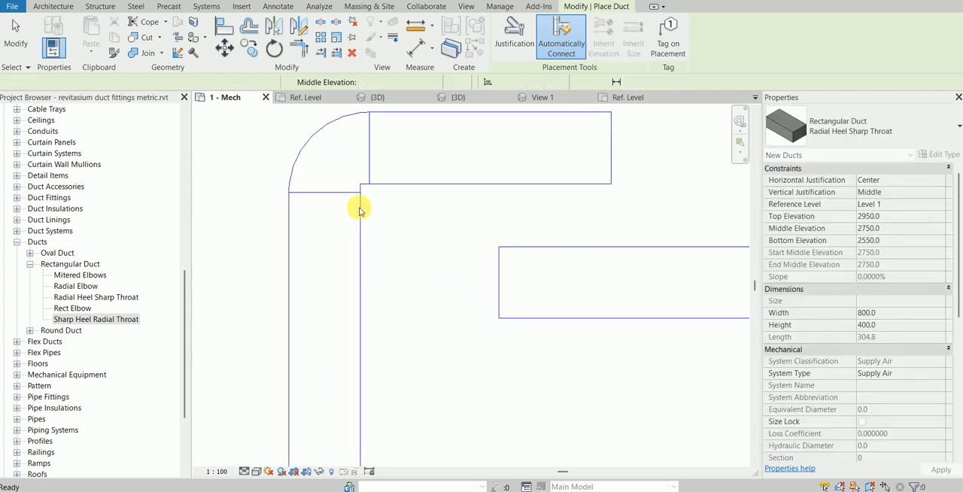
click(360, 211)
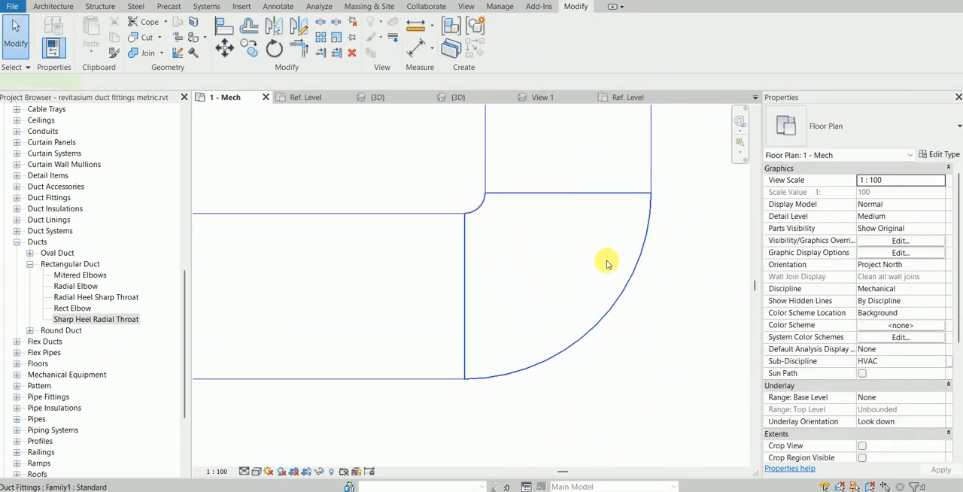
- Make the Family1 elbow's inner throat sharp, then give it a curved outer heel
click(606, 262)
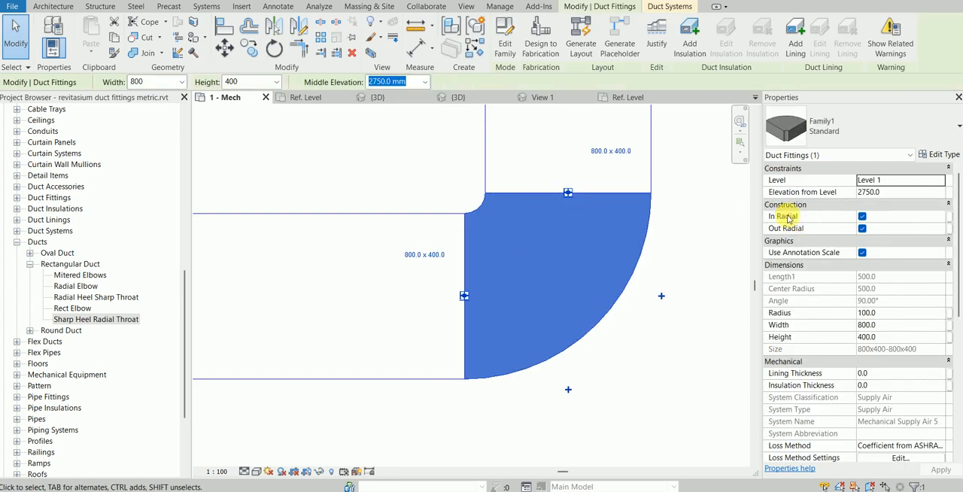
click(862, 217)
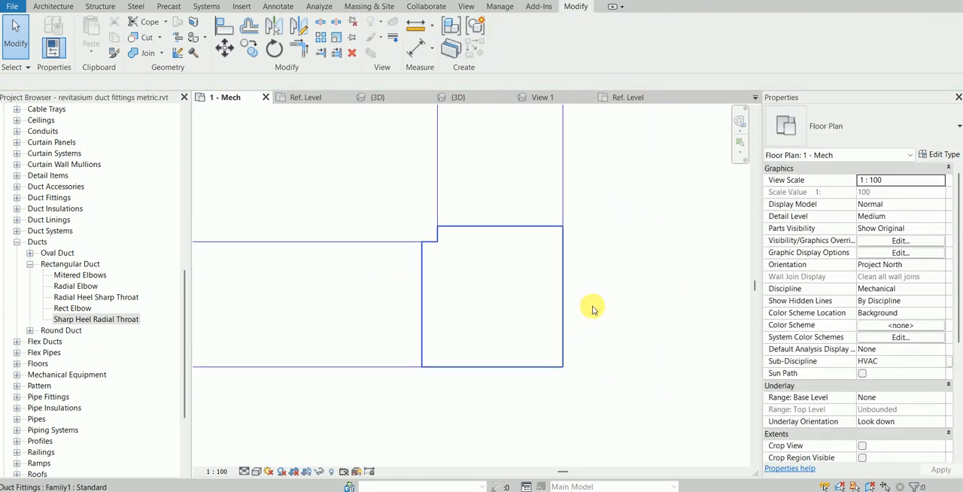
click(494, 298)
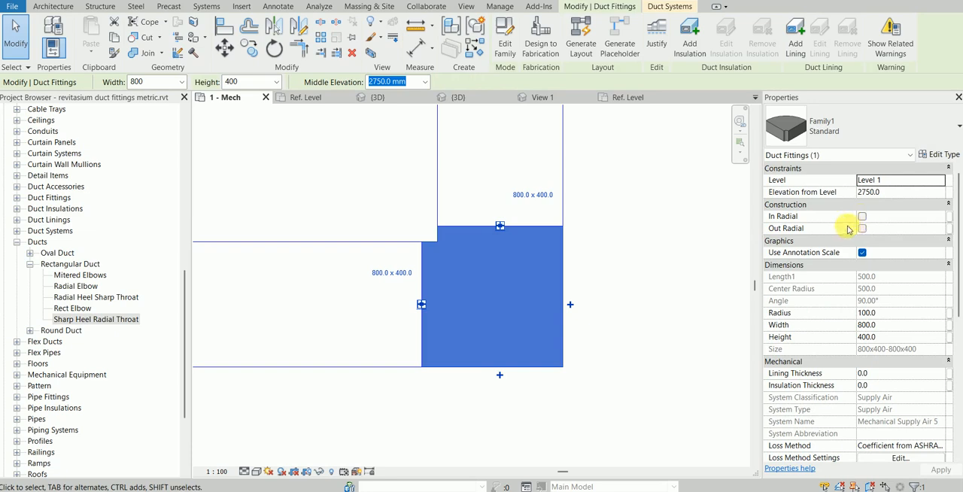
click(863, 229)
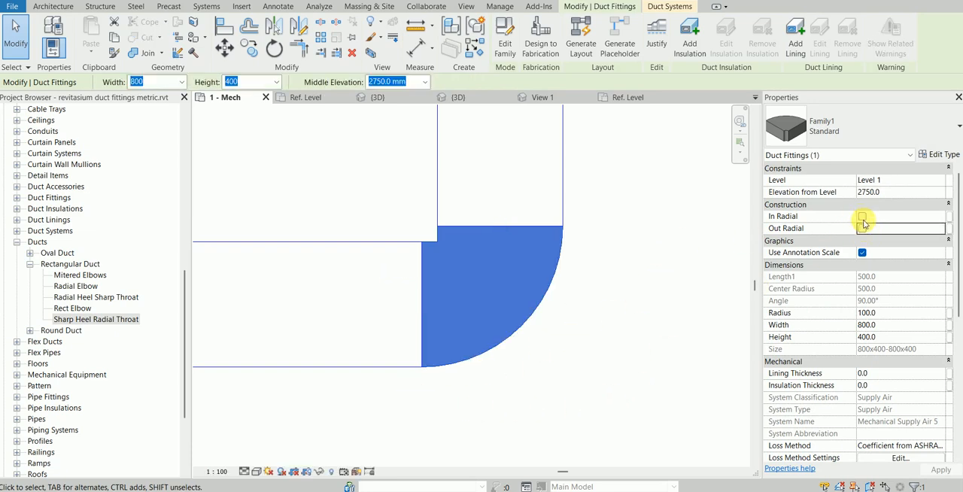
- Curve the elbow's inner throat too, leaving both heel and throat rounded, and review the shape
click(862, 216)
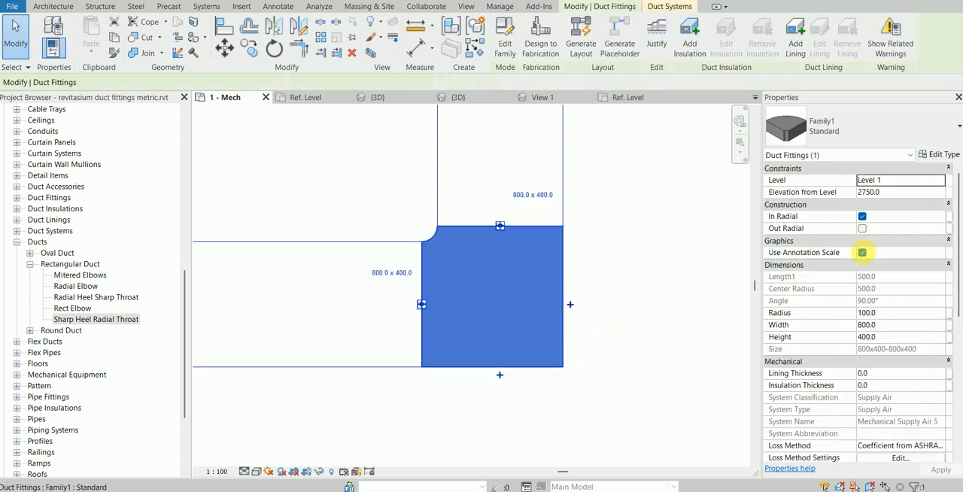
click(862, 229)
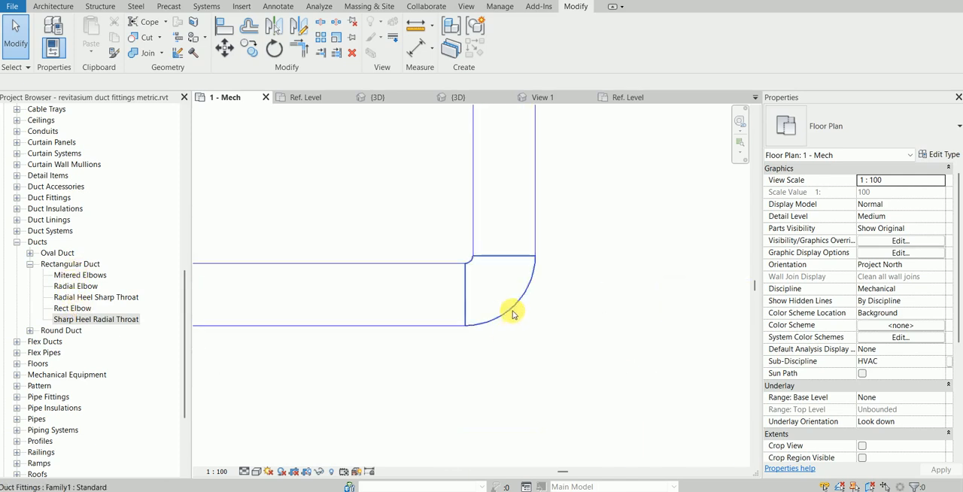
click(514, 313)
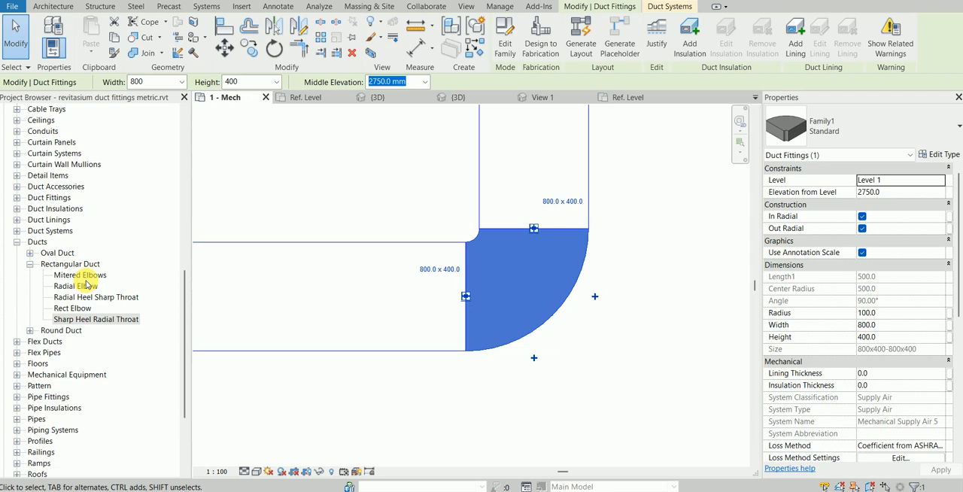
click(557, 324)
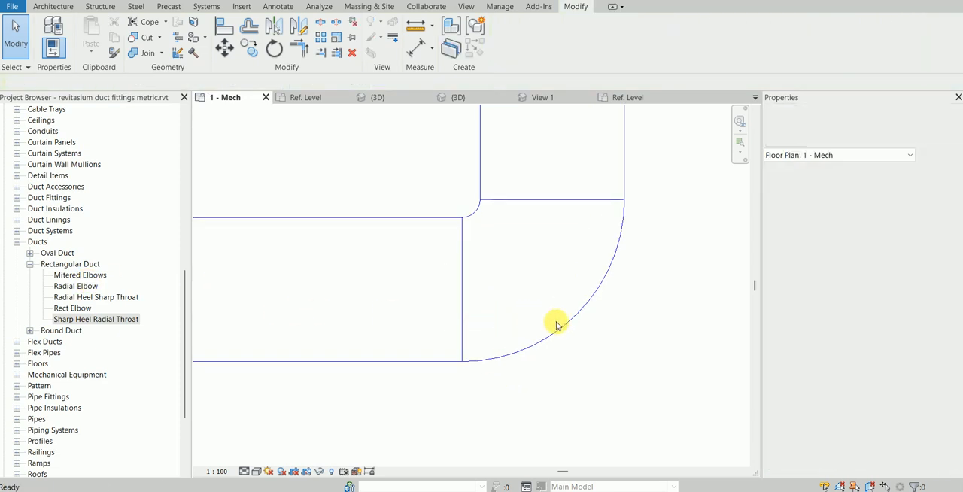
- Switch to the {3D} view showing the duct runs and elbow fittings
click(549, 323)
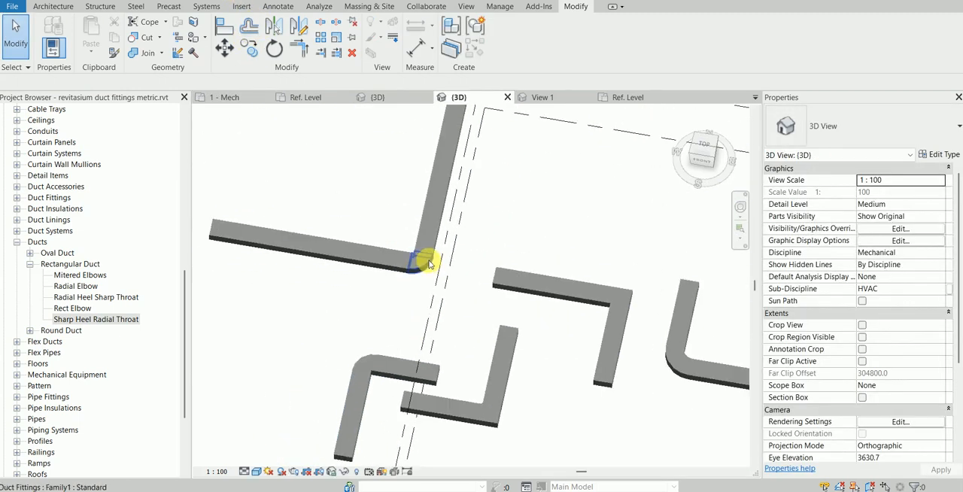
- Square off the elbow's outer heel and set its radius to 150
click(428, 256)
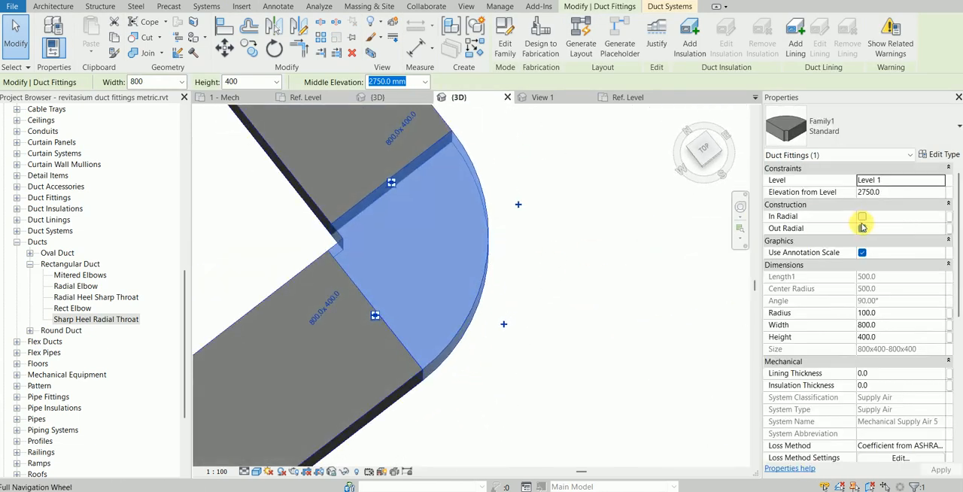
click(863, 217)
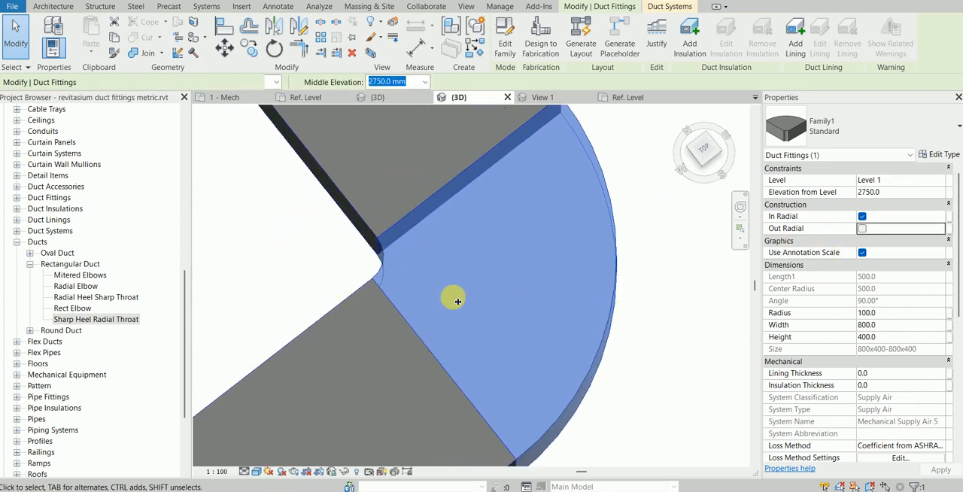
click(454, 301)
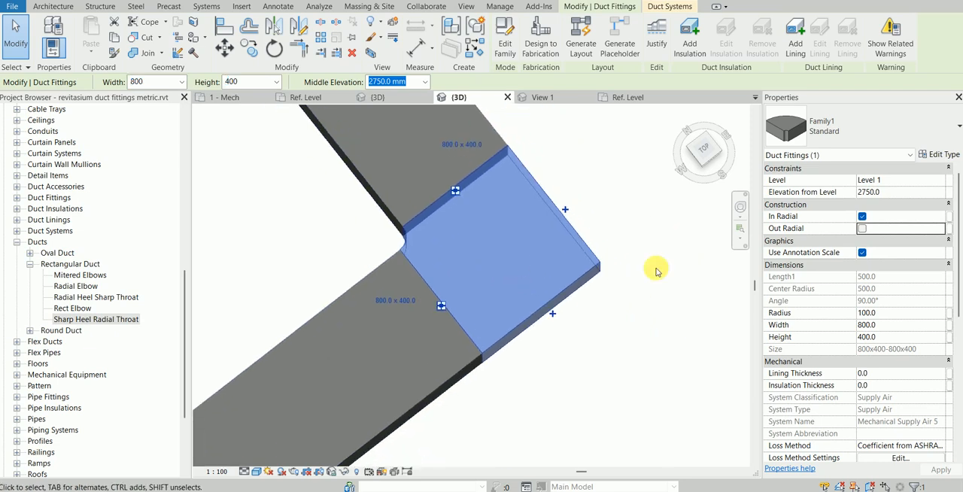
text(150)
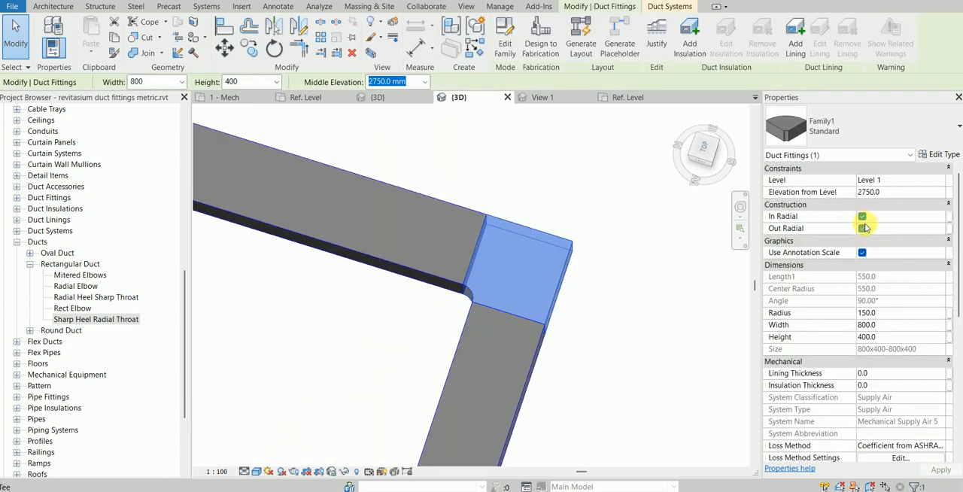
- Cycle the In/Out Radial options, ending with a curved outer heel and sharp inner throat
click(864, 229)
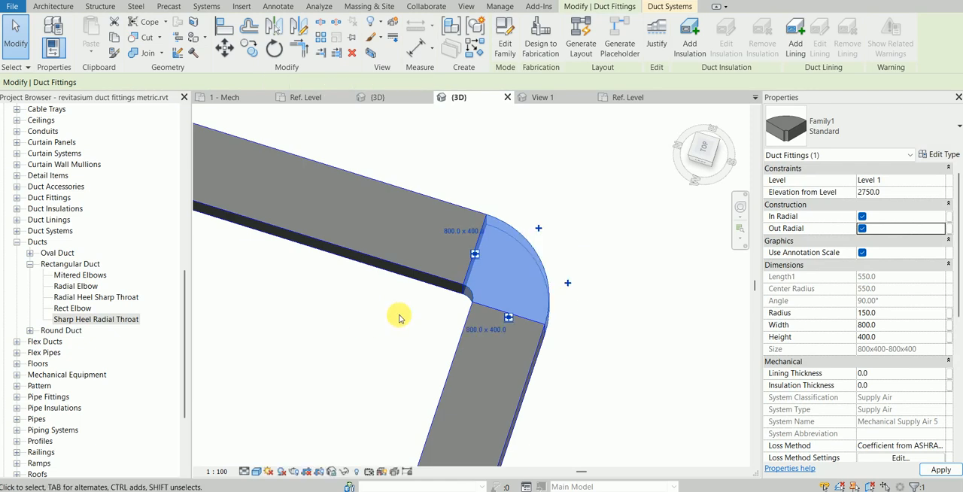
click(863, 216)
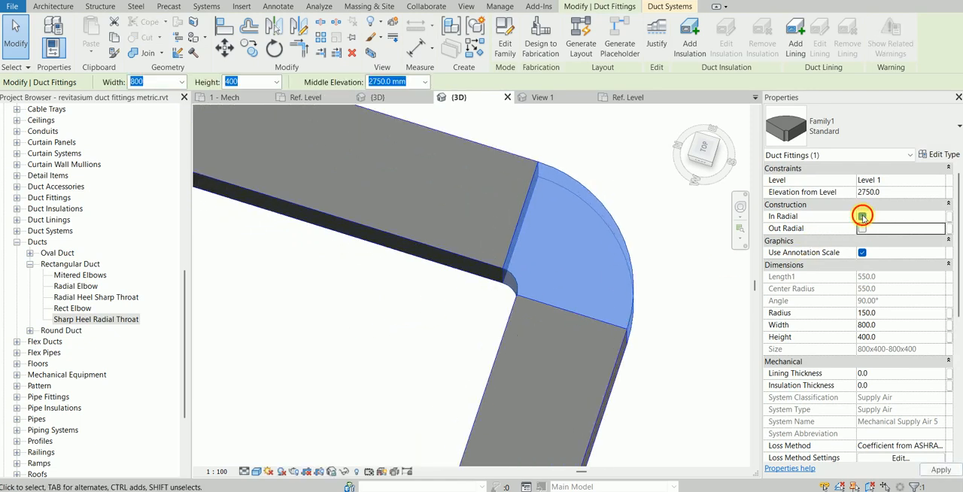
click(862, 216)
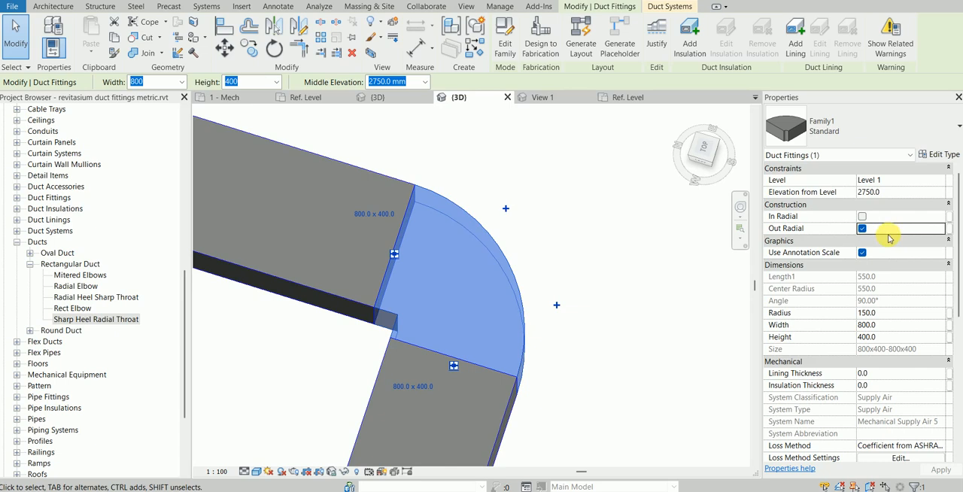
click(863, 217)
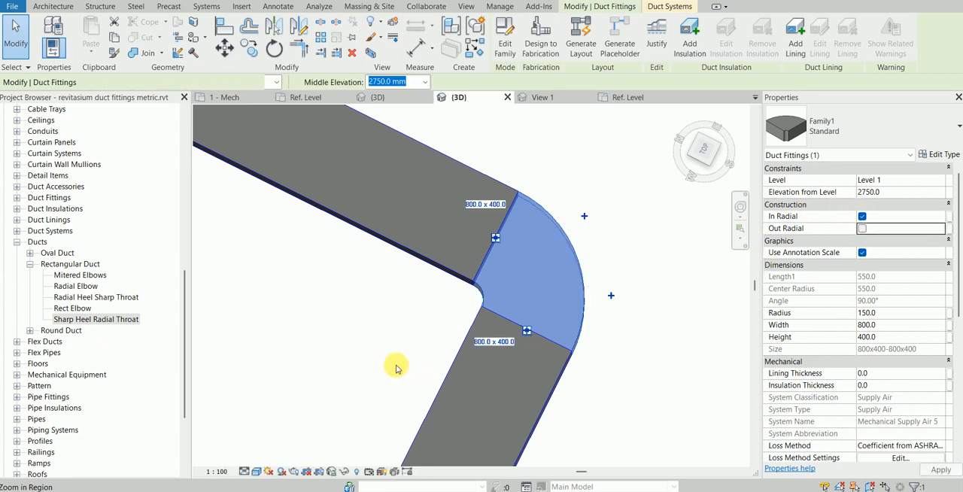
click(862, 229)
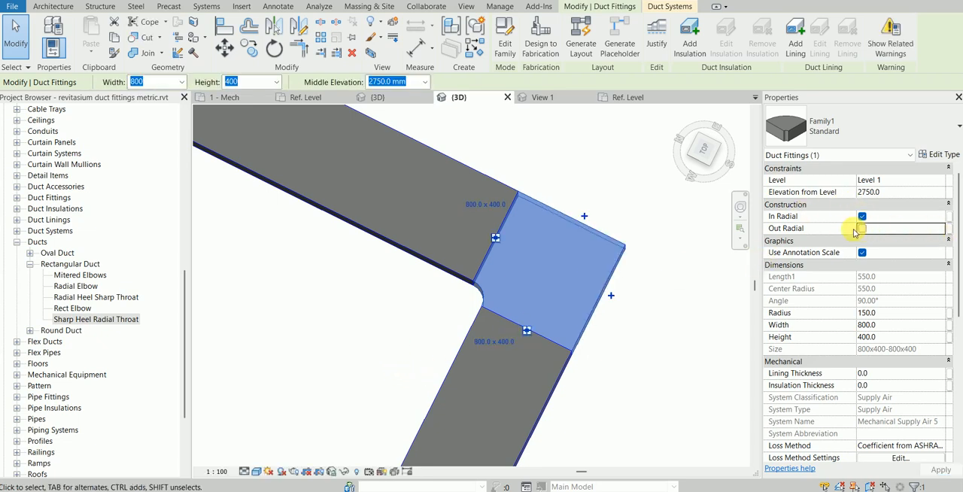
click(862, 229)
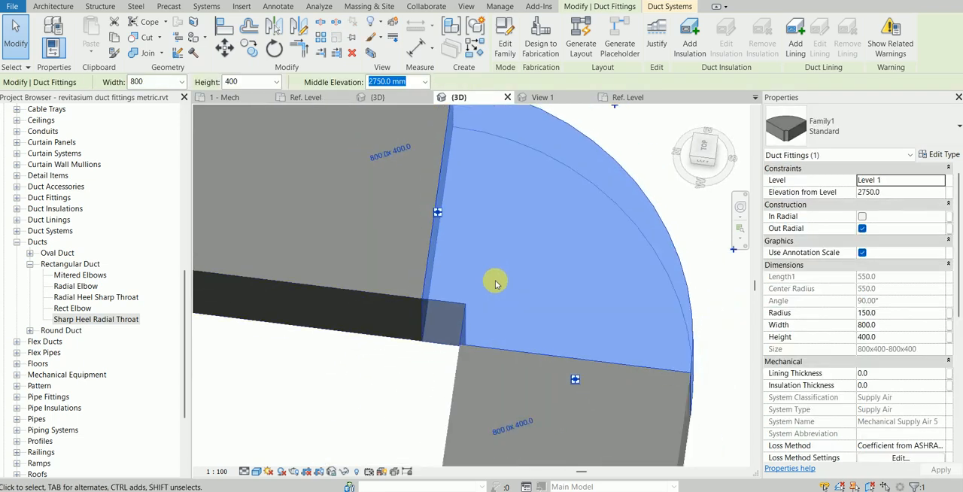
drag(497, 284, 489, 281)
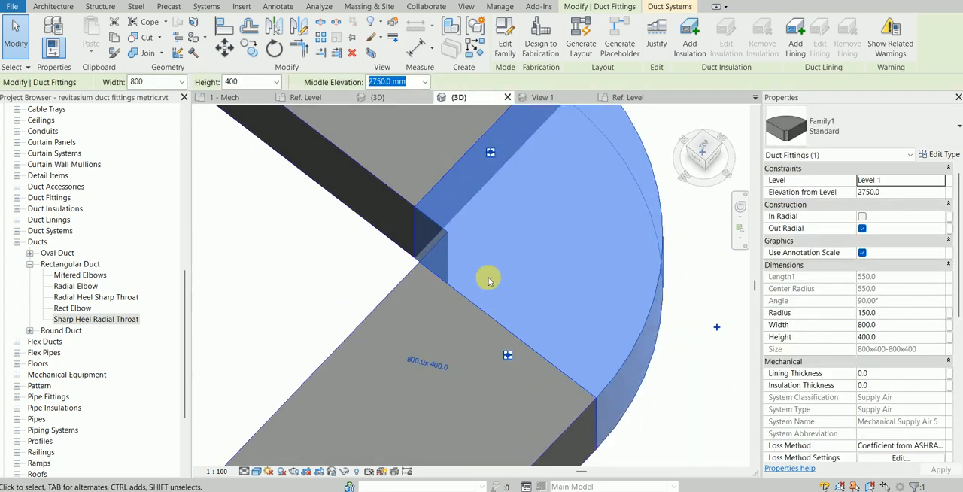